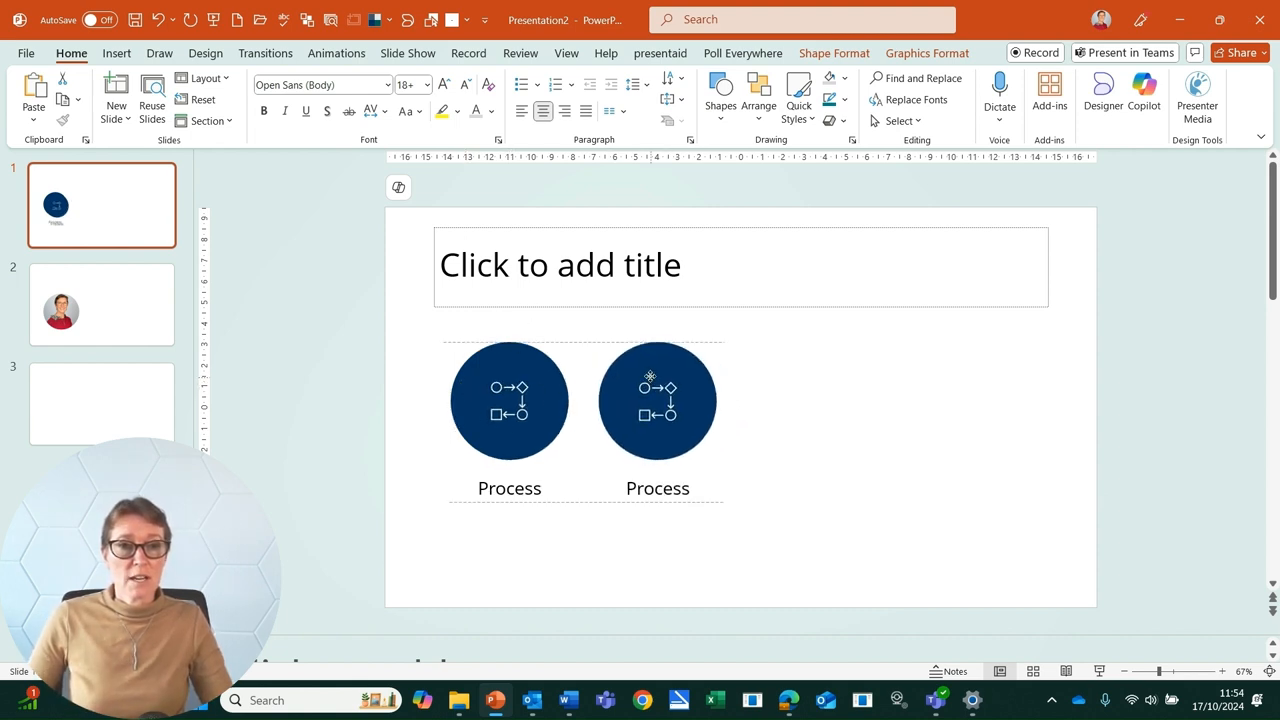
- Duplicate the Process icon circle with Ctrl+D into four evenly spaced copies
left_click(656, 400)
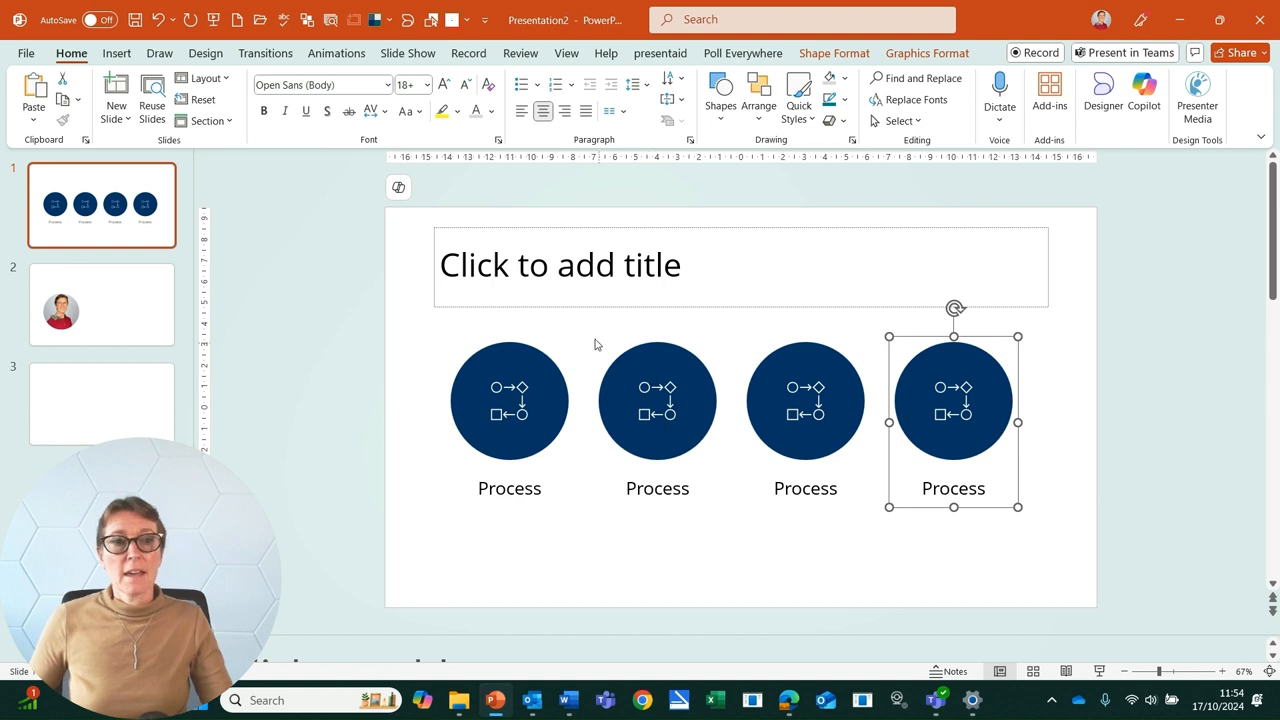
left_click(656, 400)
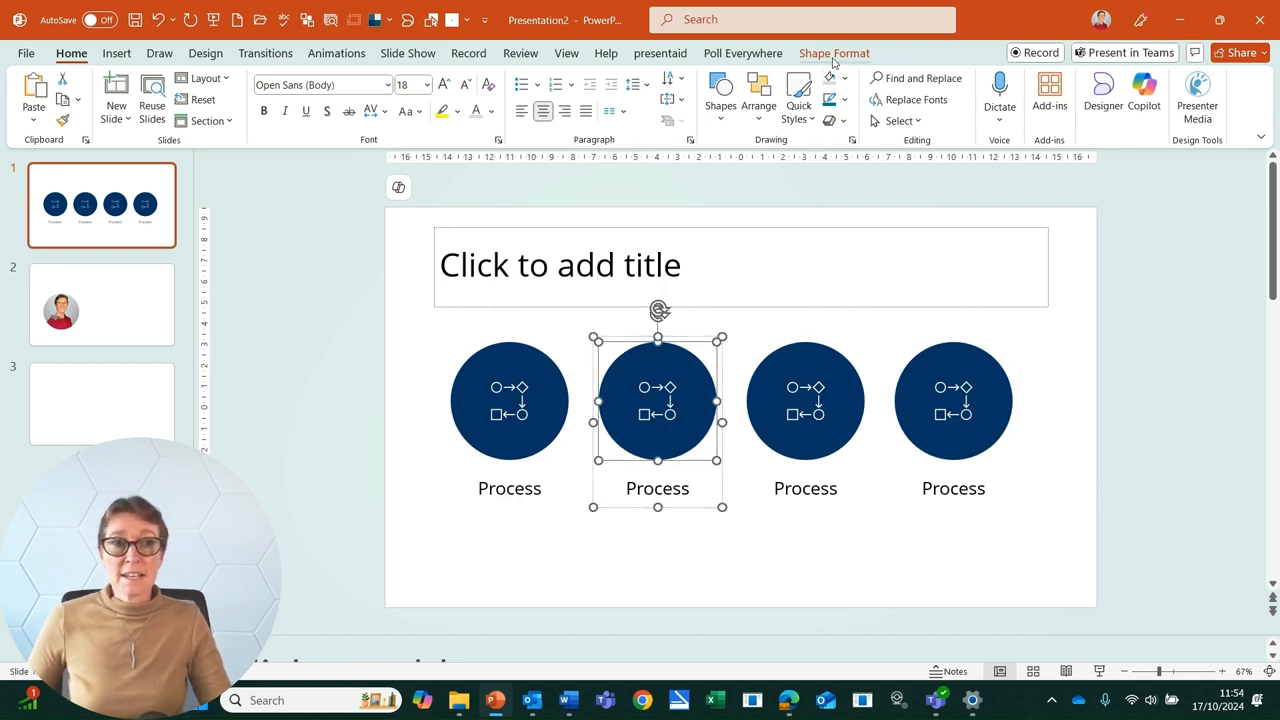
- Give the second circle a teal style and start replacing its icon from stock icons
left_click(492, 78)
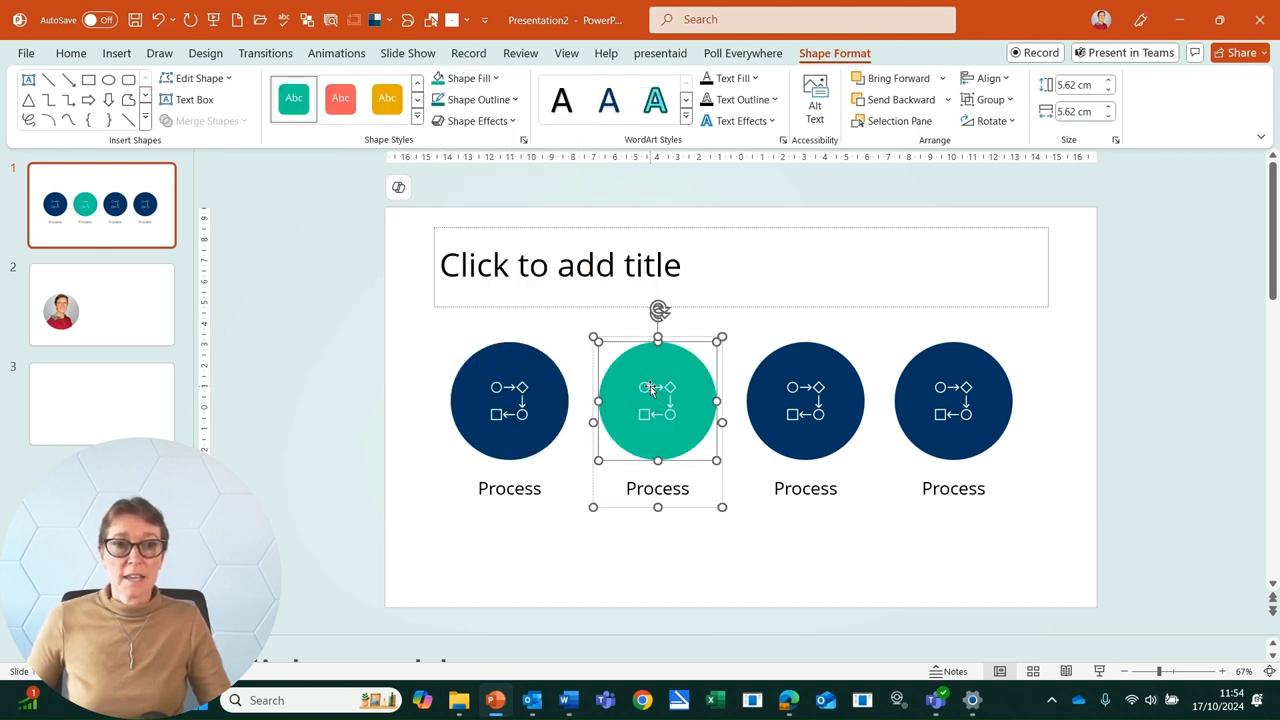
left_click(656, 400)
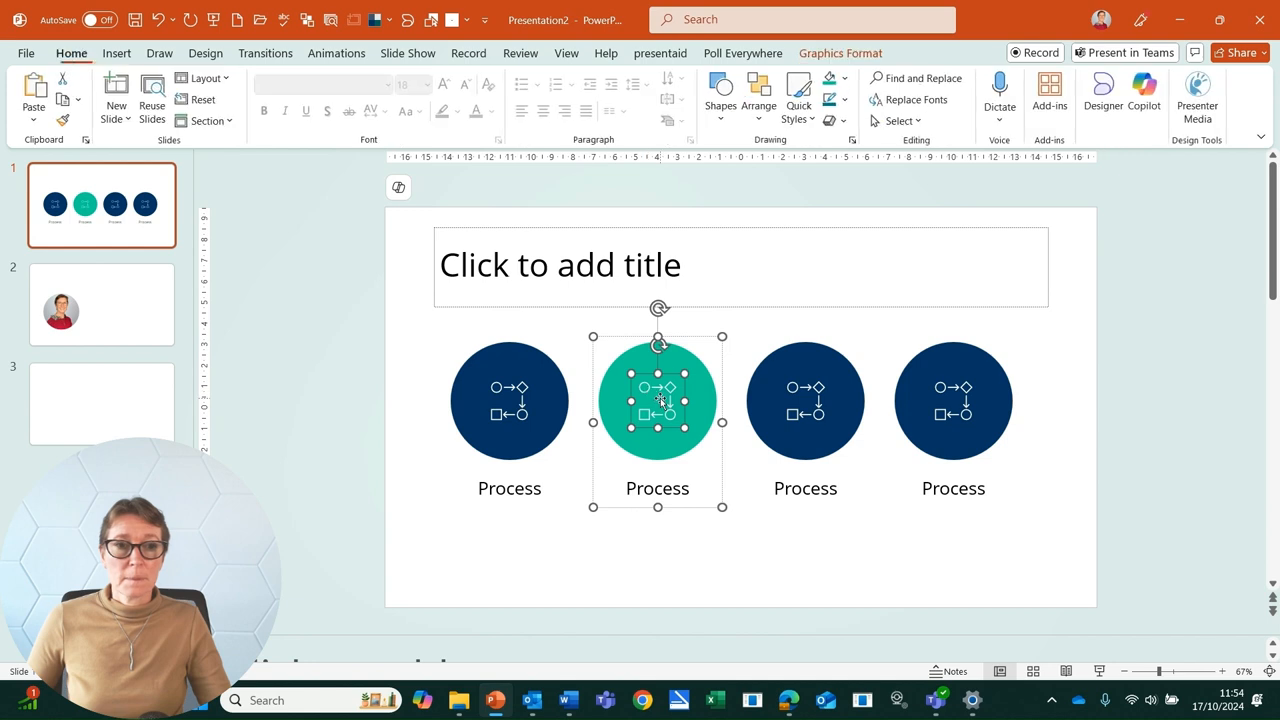
left_click(840, 52)
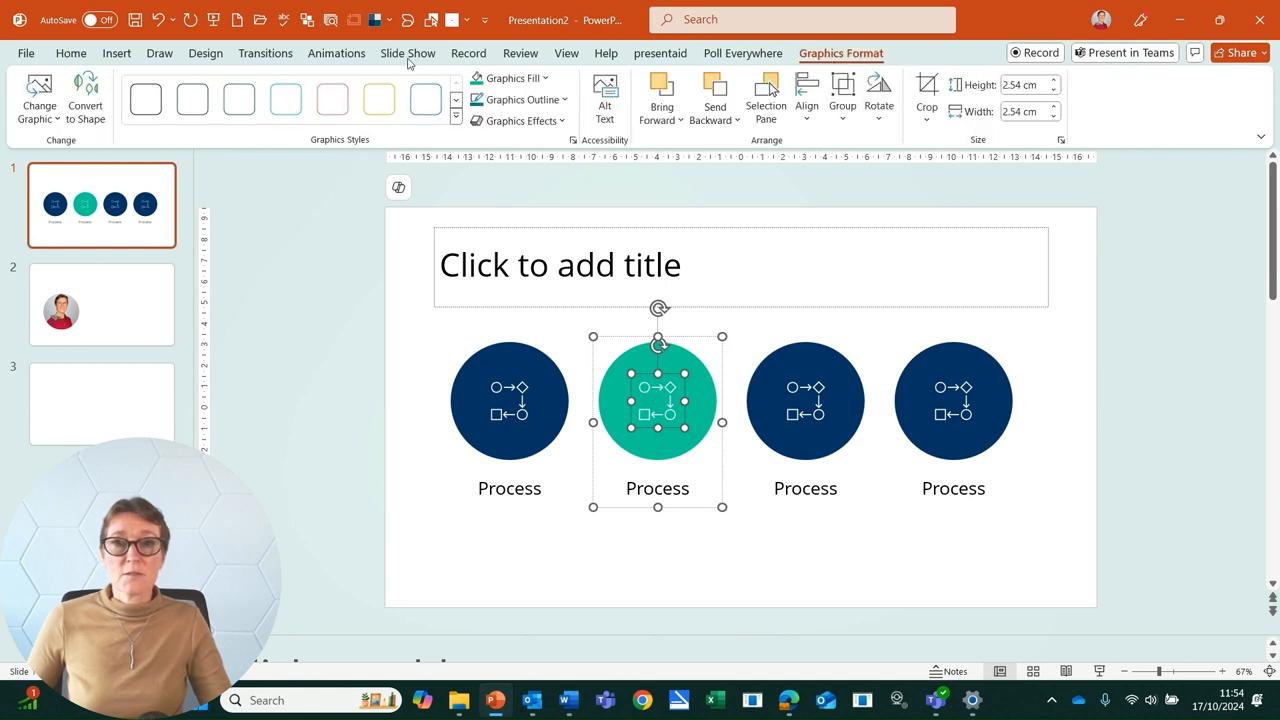
left_click(38, 96)
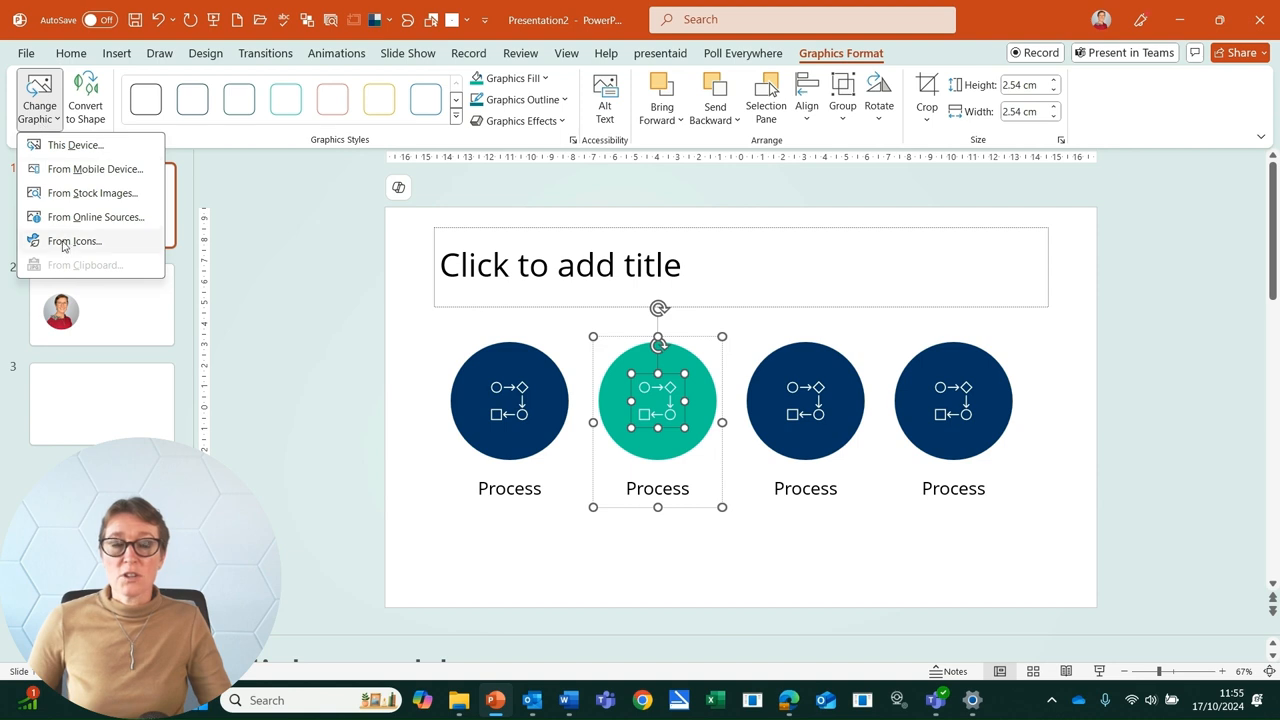
left_click(72, 240)
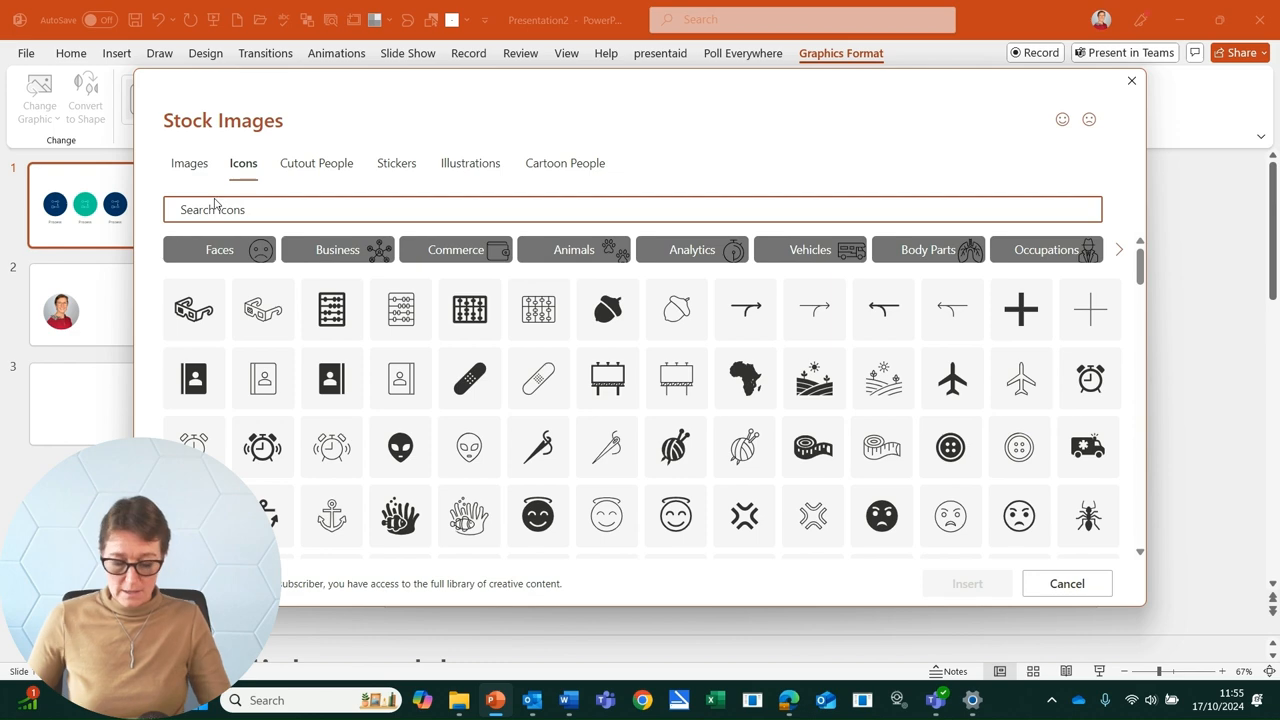
- Insert the 'business' people icon and relabel the circle from Process to People
type("business")
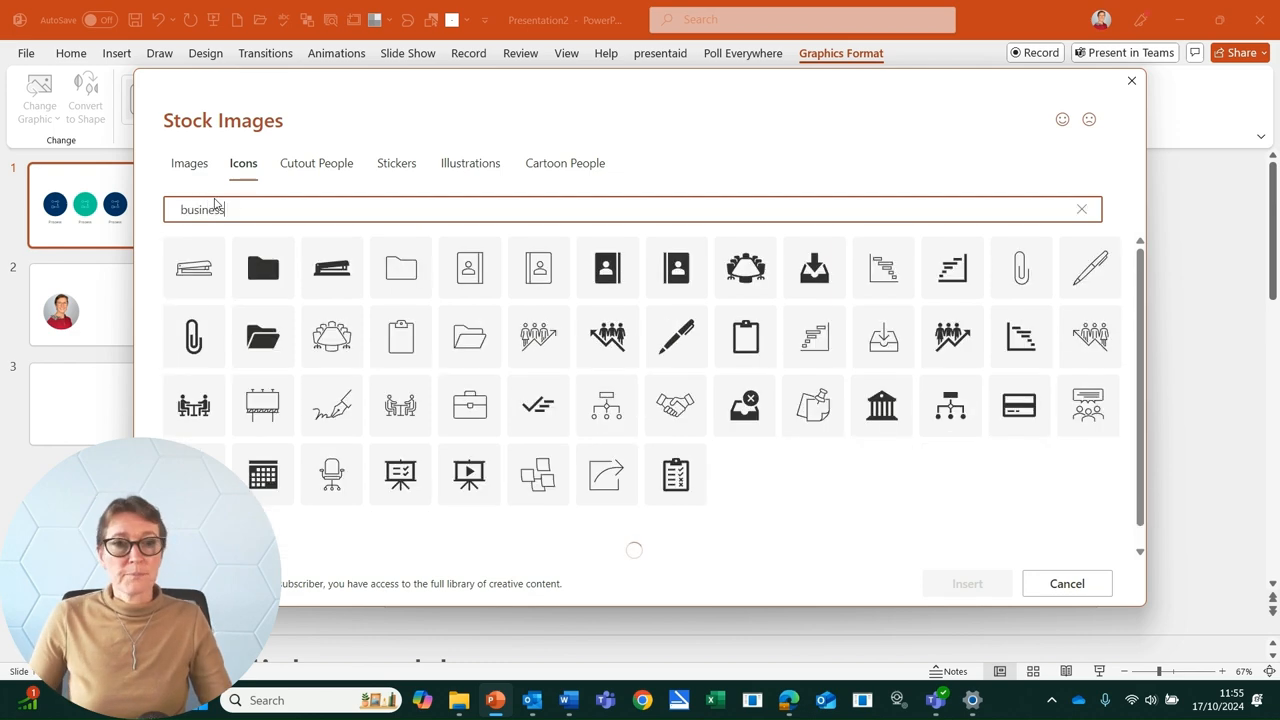
left_click(538, 336)
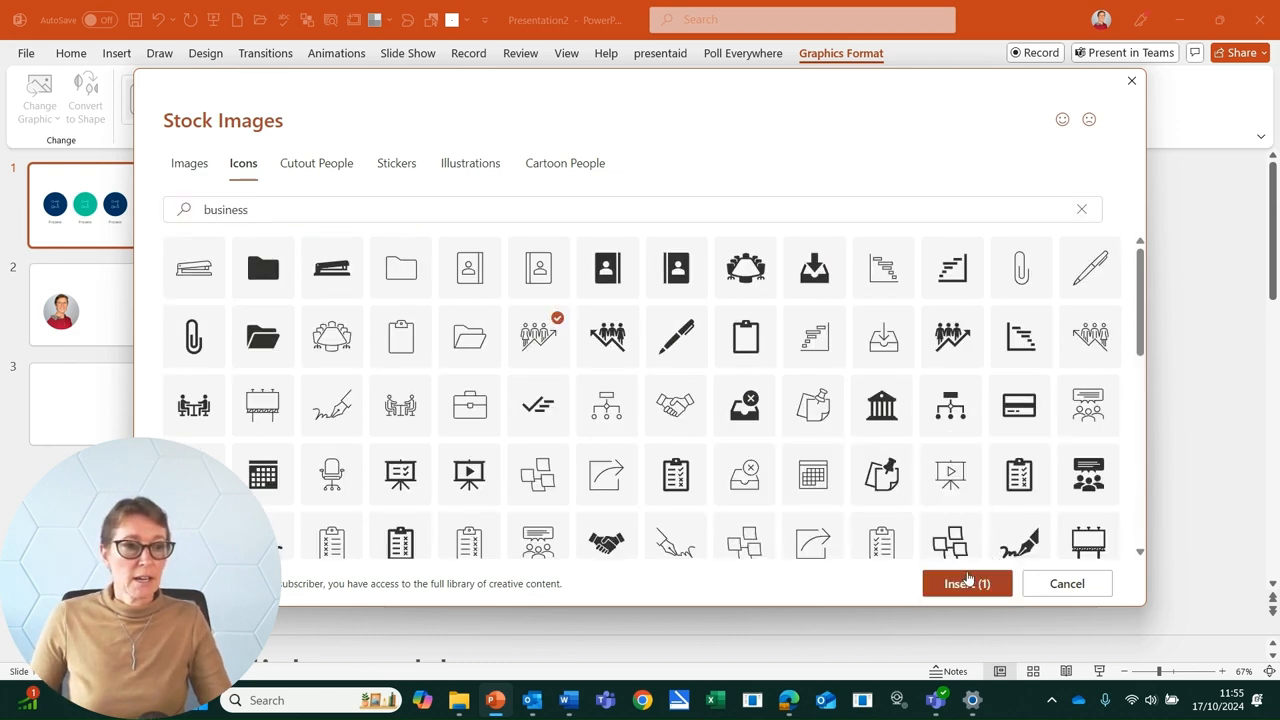
left_click(966, 584)
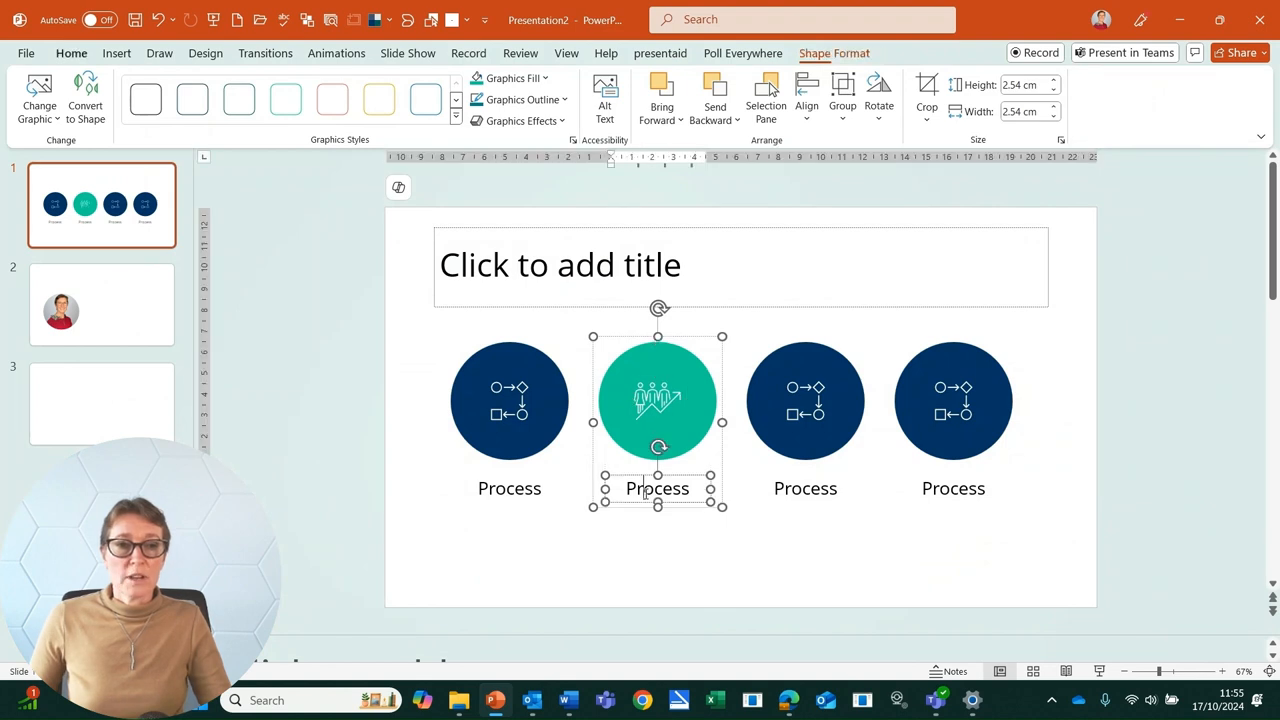
double_click(656, 488)
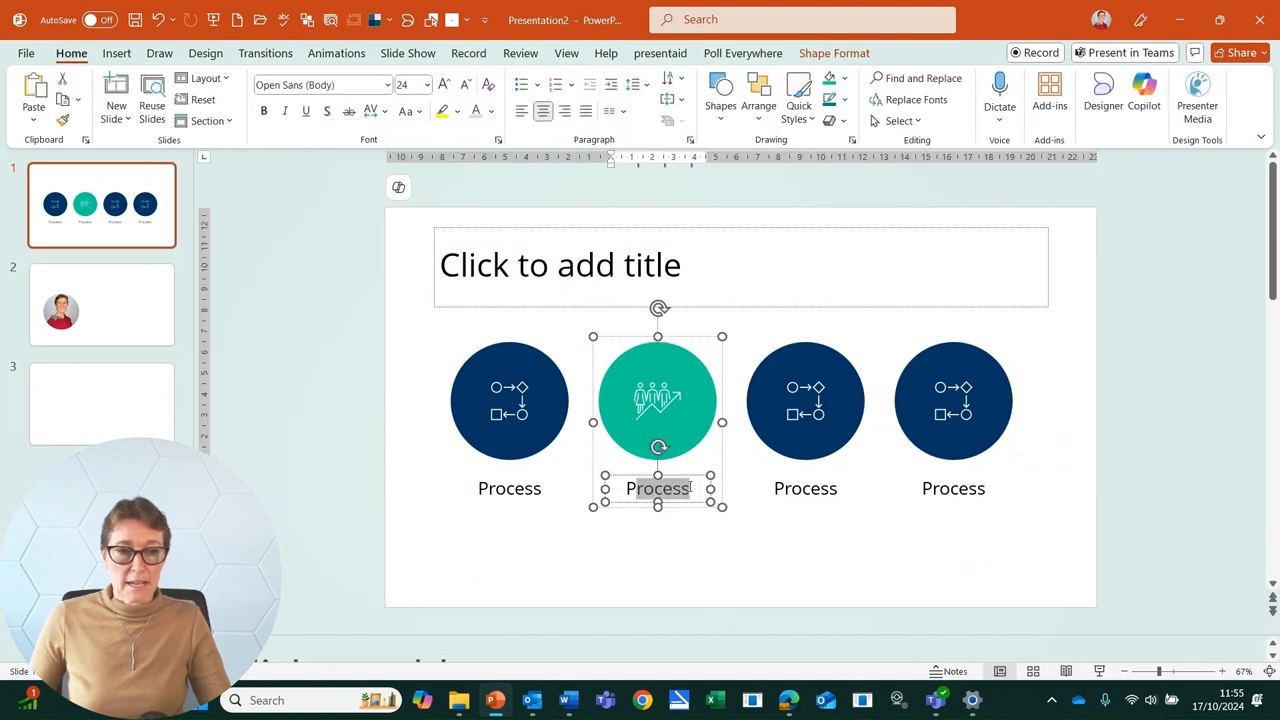
type("People")
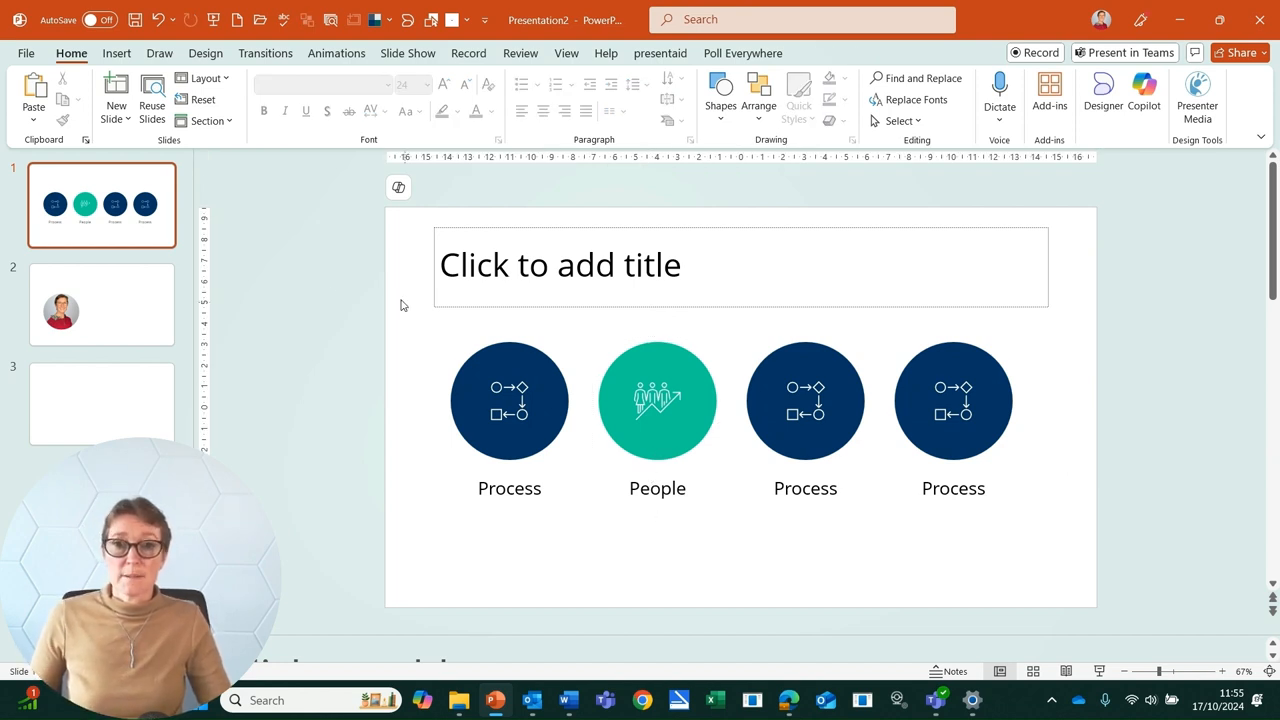
- On slide 2, duplicate the circular headshot into a row of three and select the middle one
left_click(100, 304)
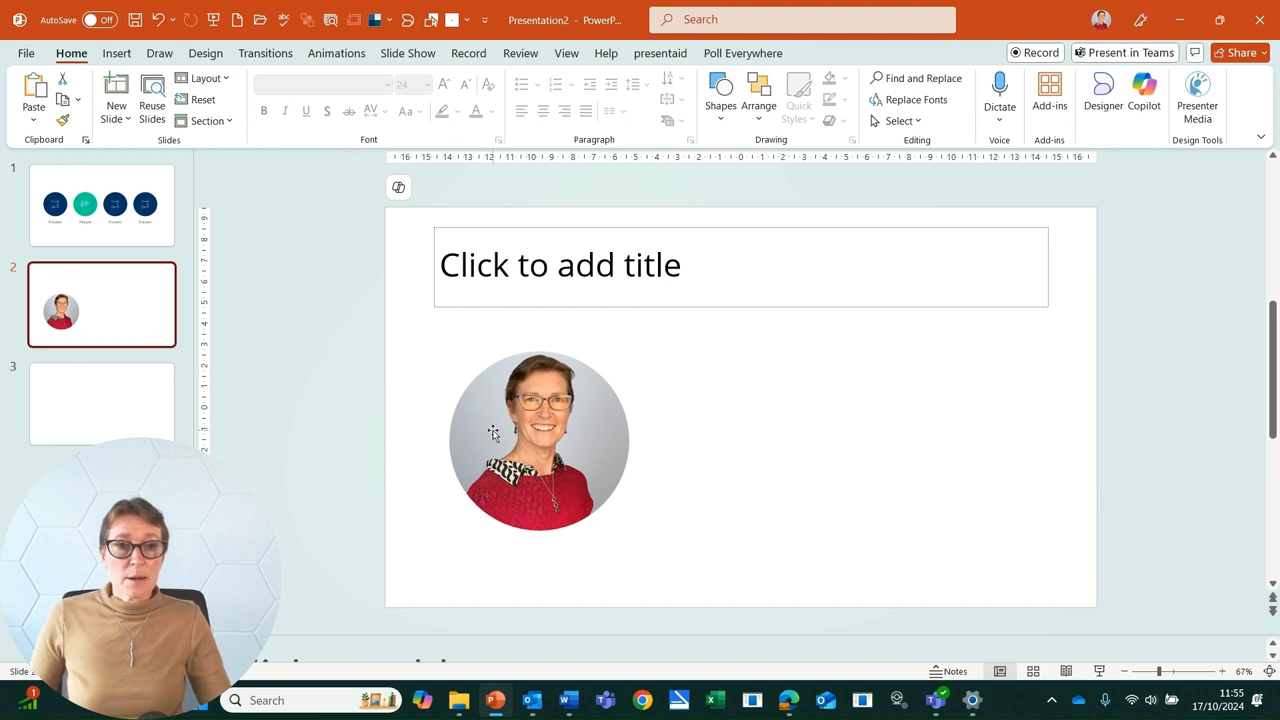
left_click(492, 436)
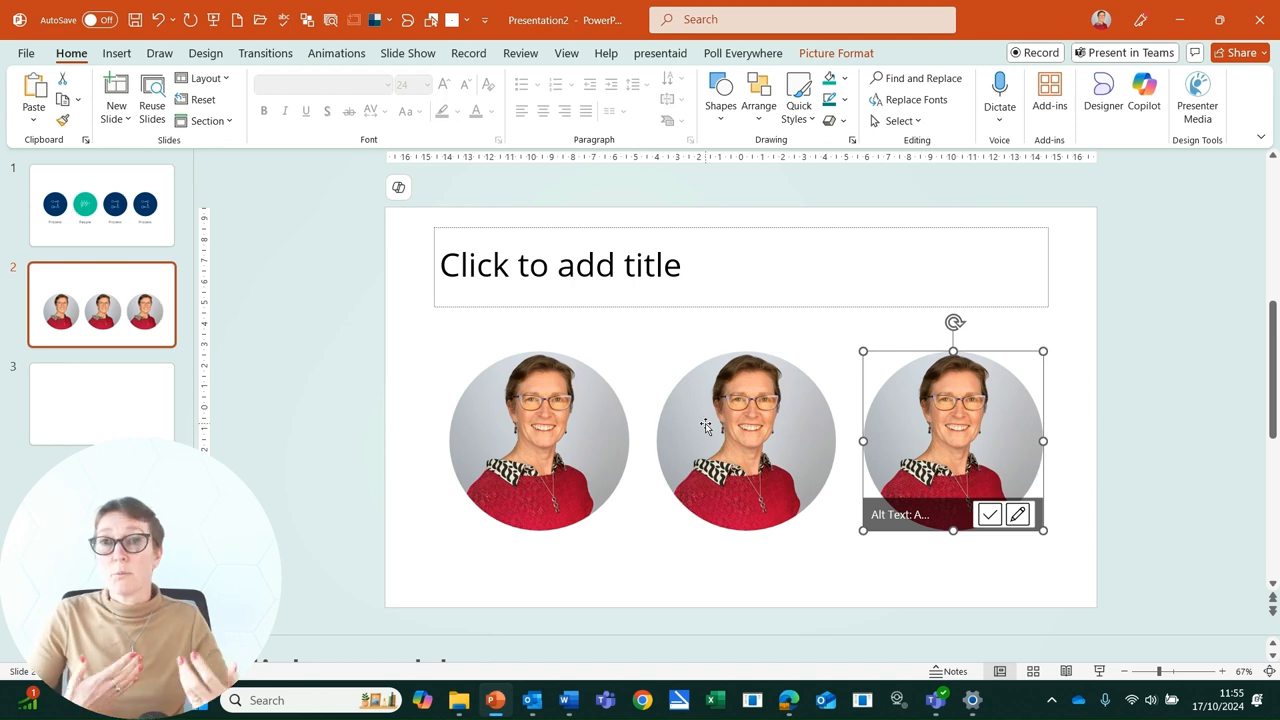
left_click(744, 440)
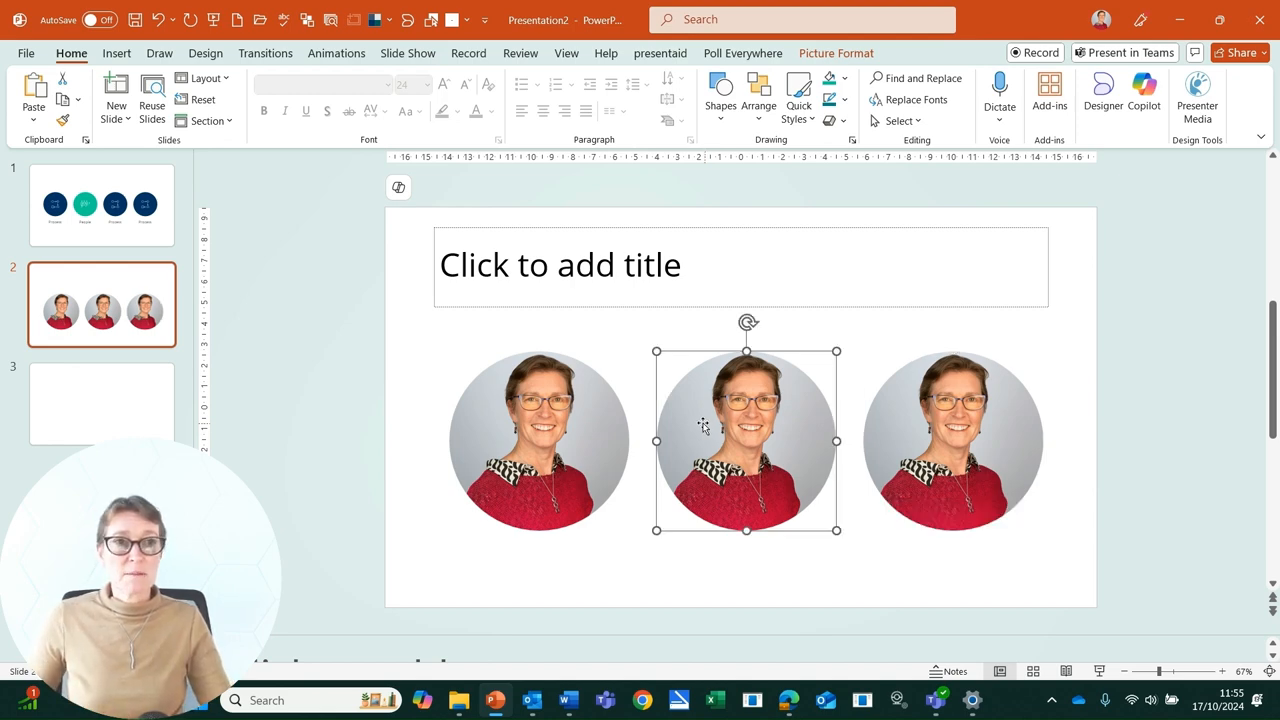
left_click(836, 52)
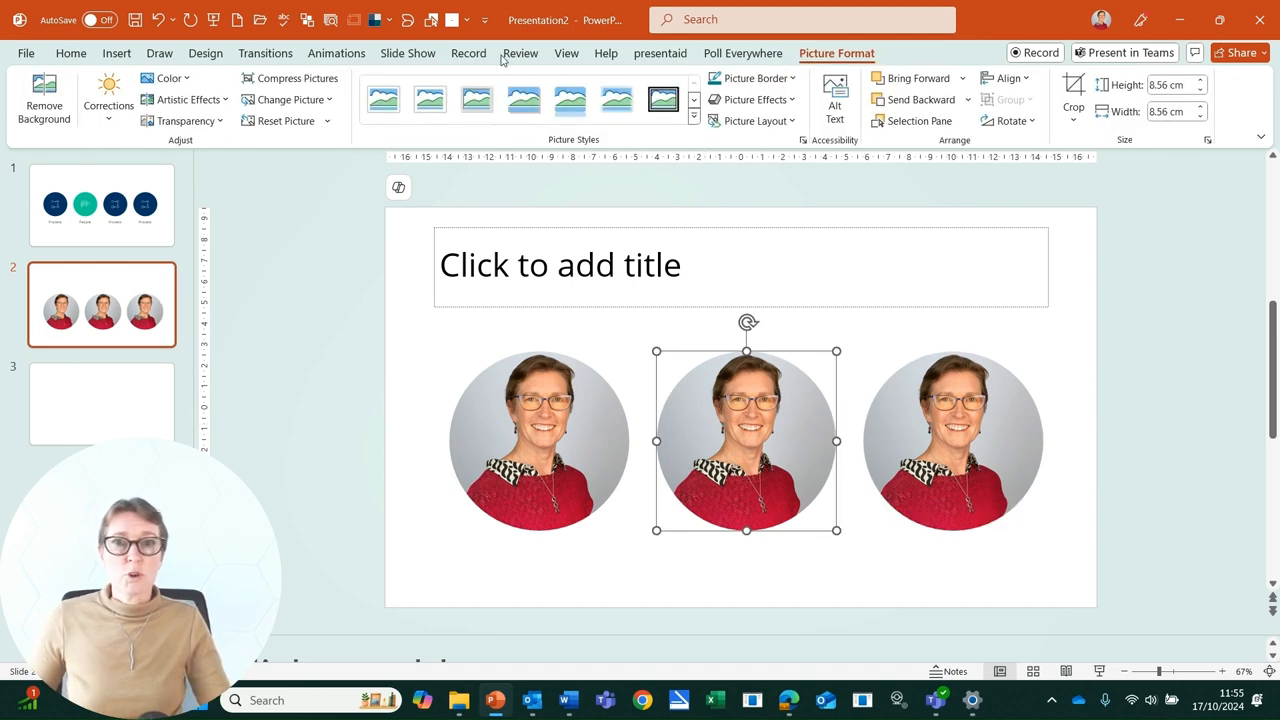
- Change the middle headshot to the brick-wall photo from this device, keeping the circle crop
left_click(290, 100)
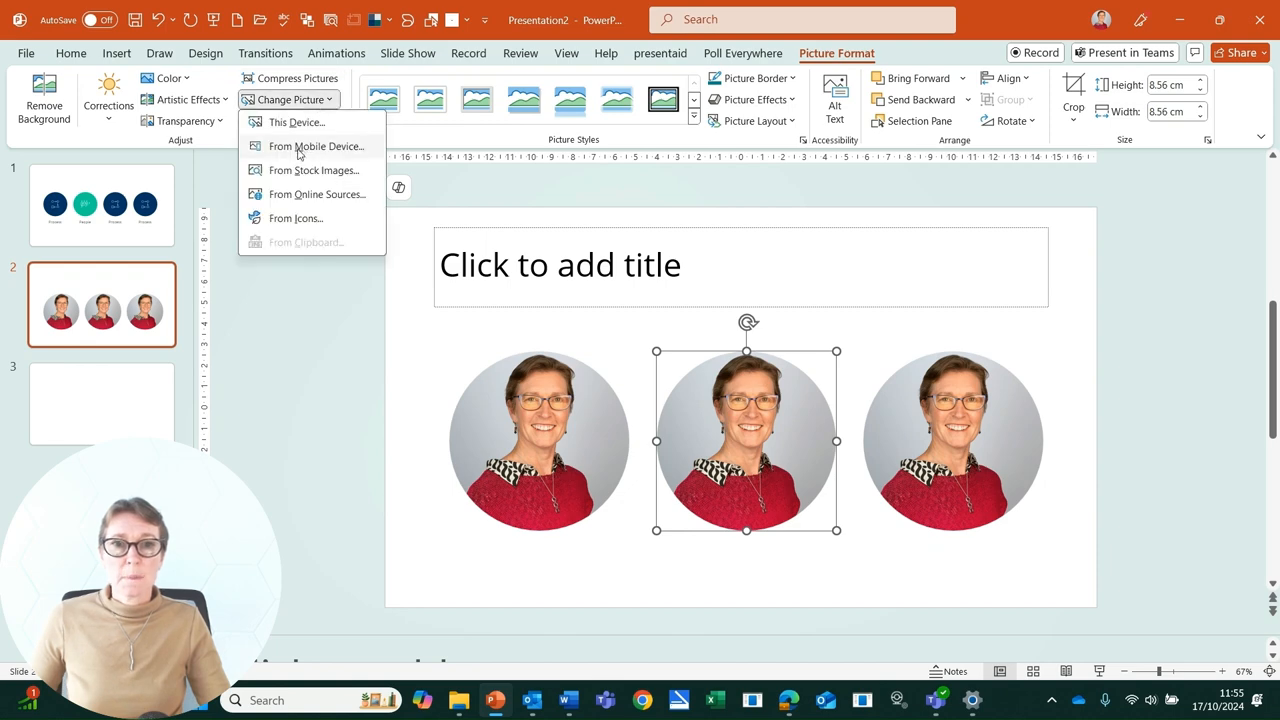
left_click(296, 122)
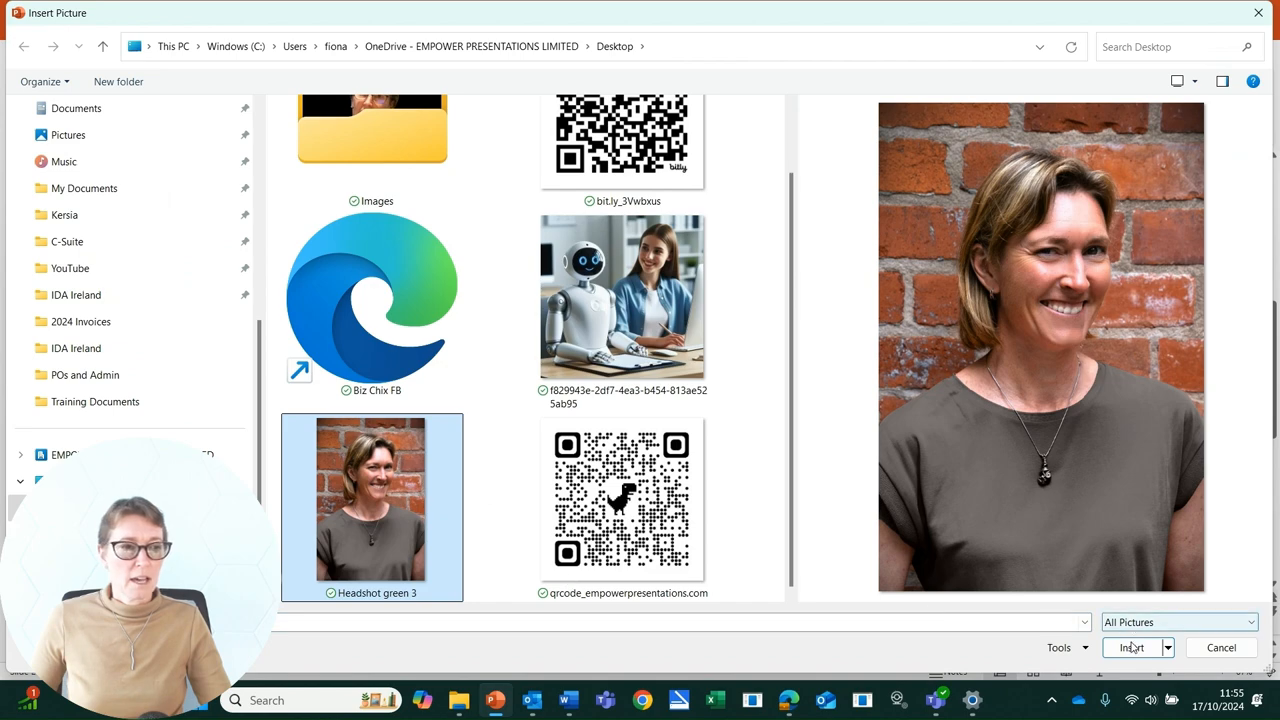
left_click(1130, 648)
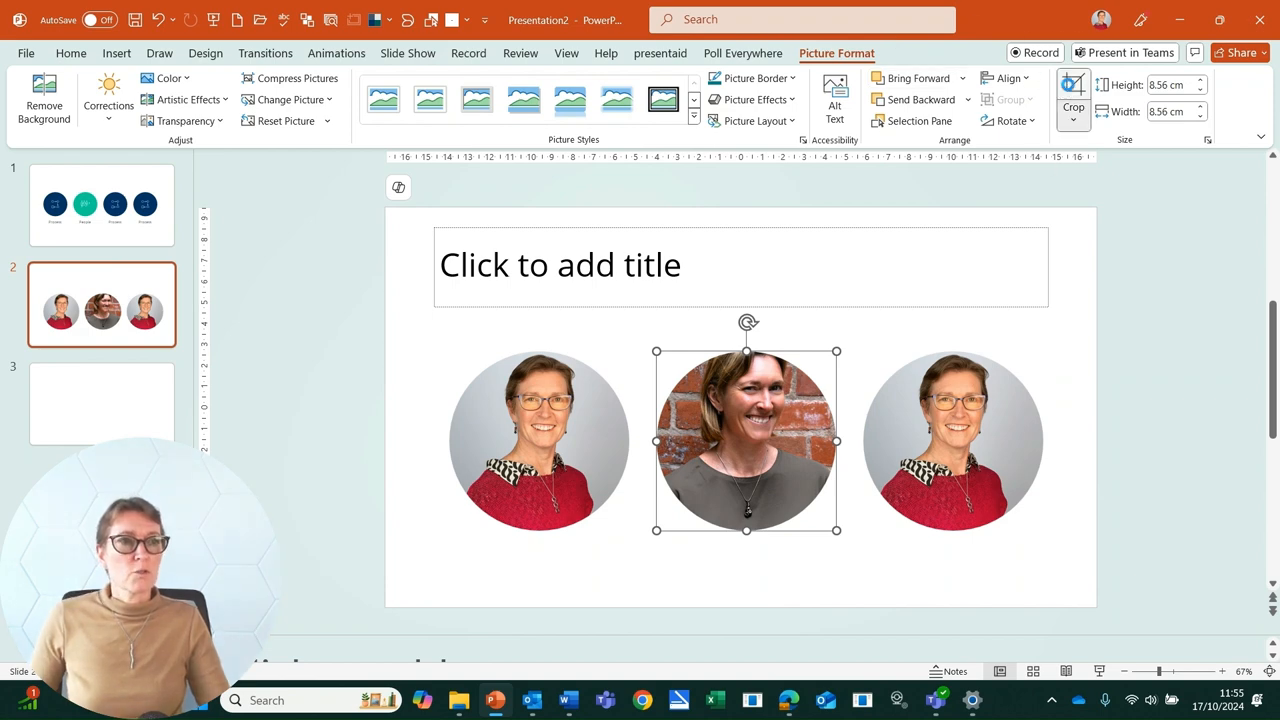
left_click(1072, 96)
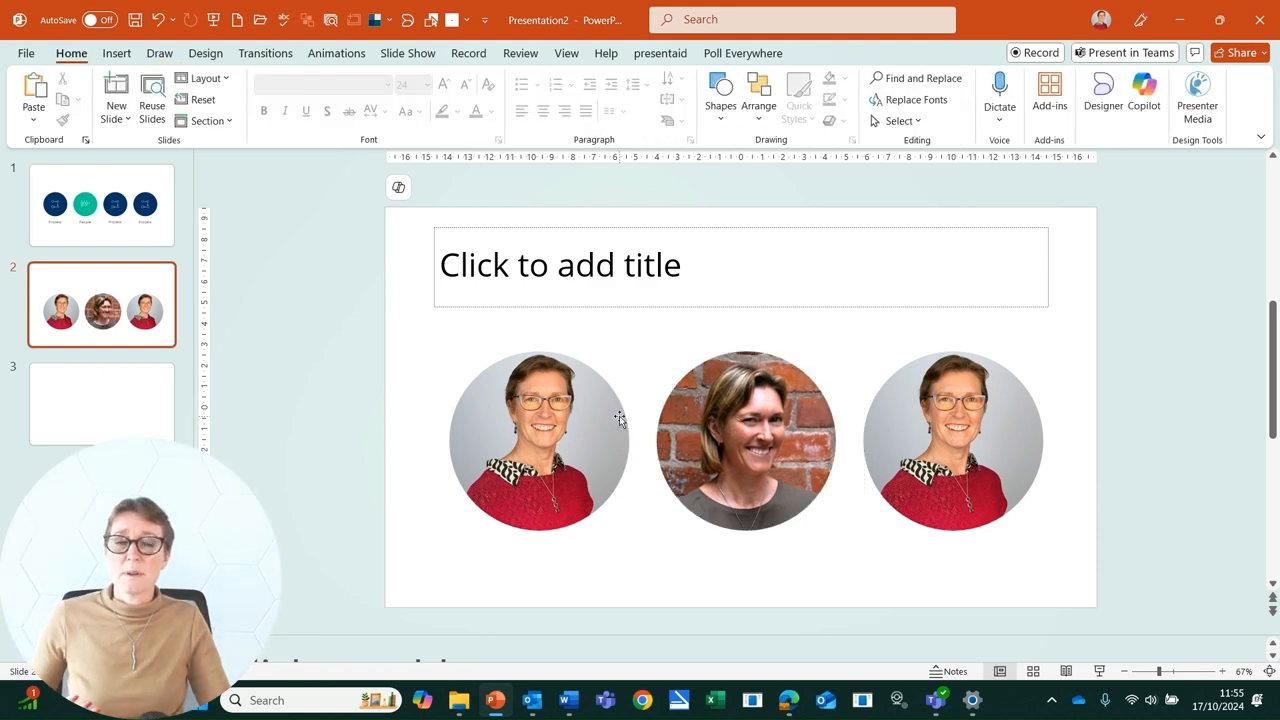
- Change the left headshot to a closer-cropped portrait photo, still circular
left_click(564, 424)
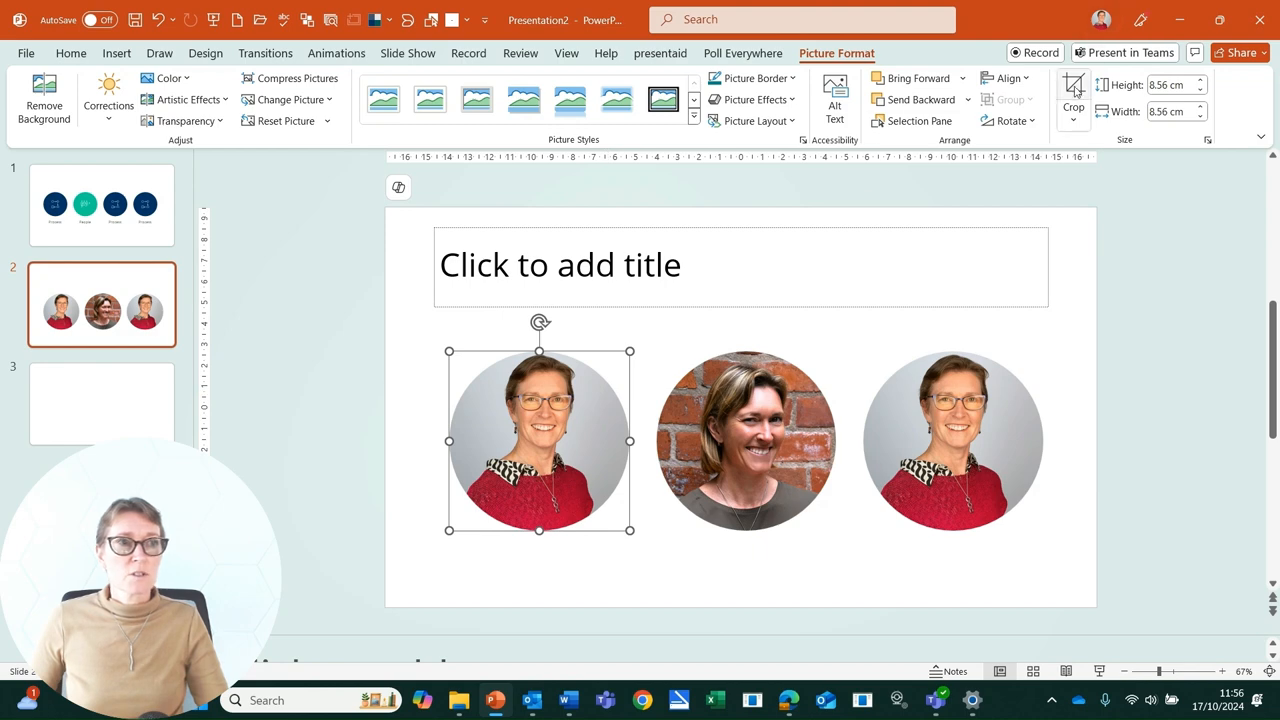
left_click(1076, 88)
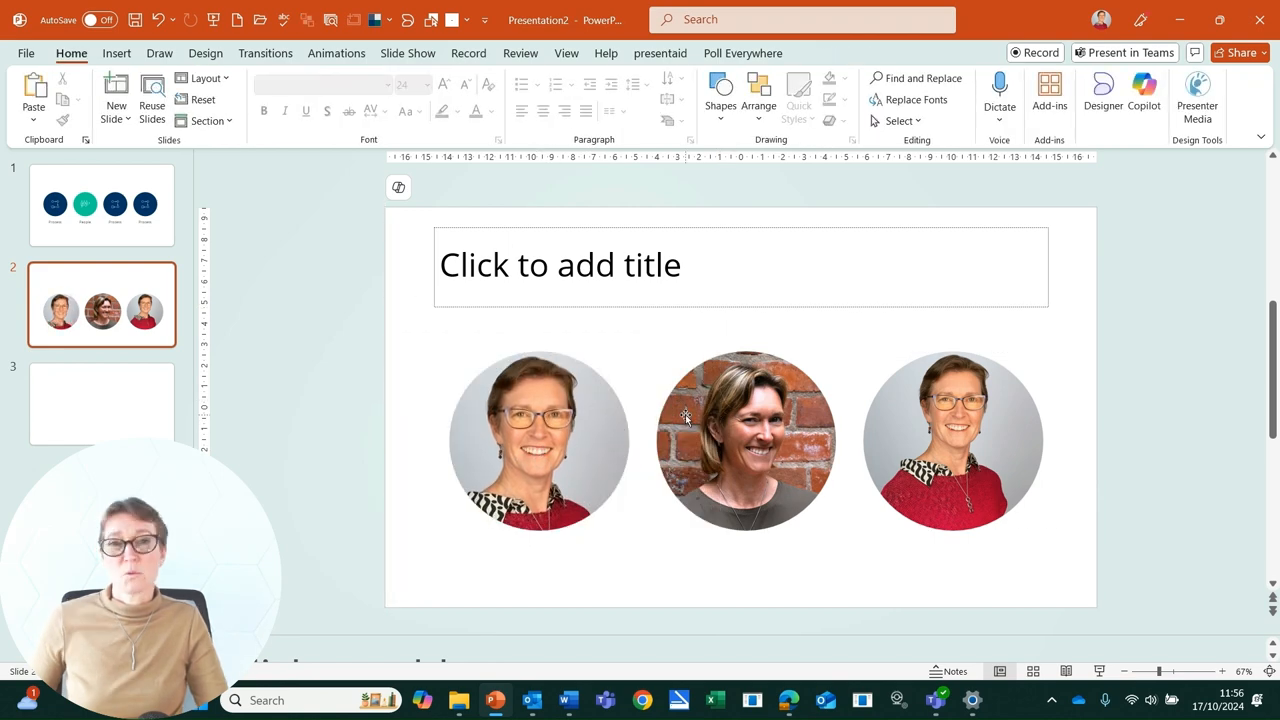
mouse_move(92, 376)
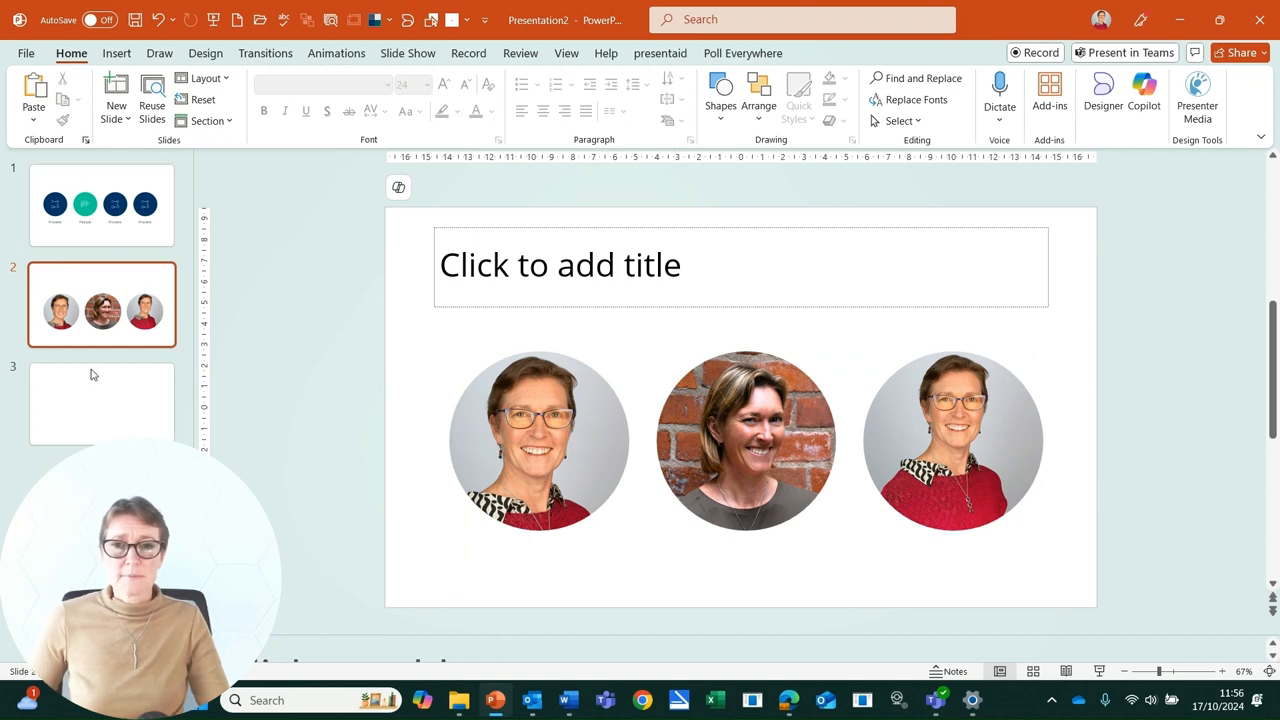
- On slide 3, draw a small navy square and duplicate it into a ten-by-ten grid
left_click(100, 404)
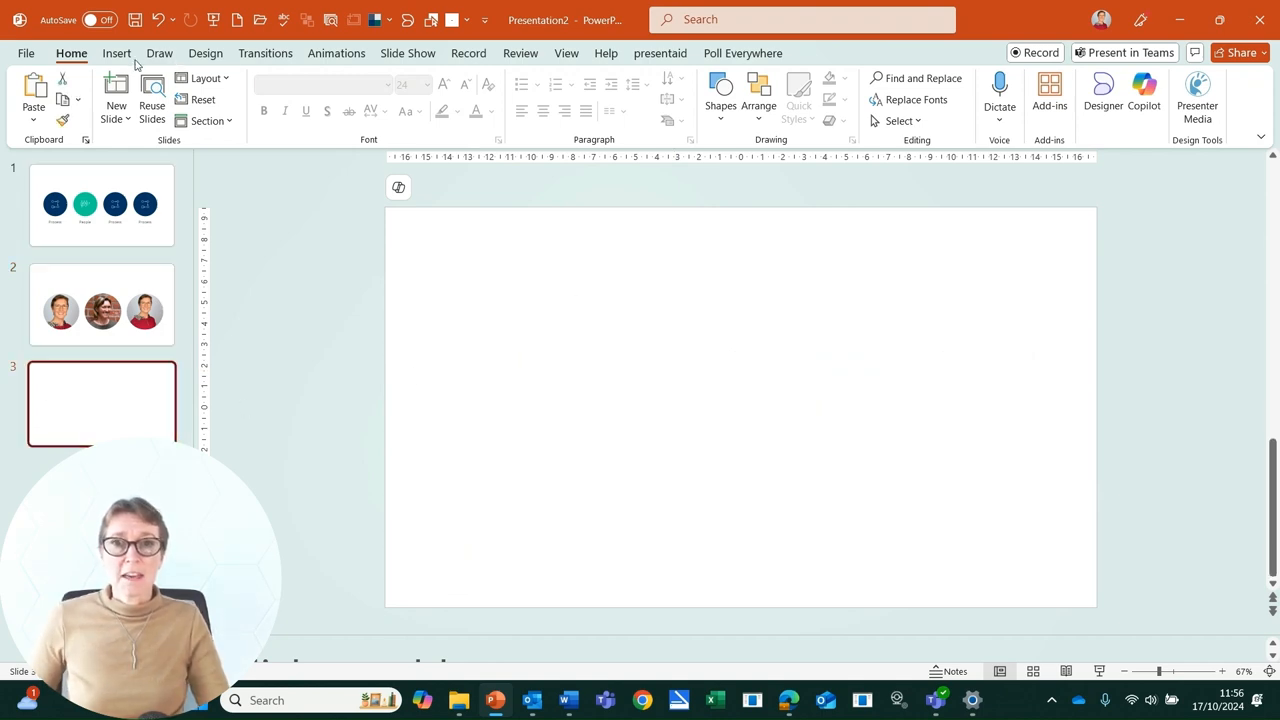
left_click(116, 52)
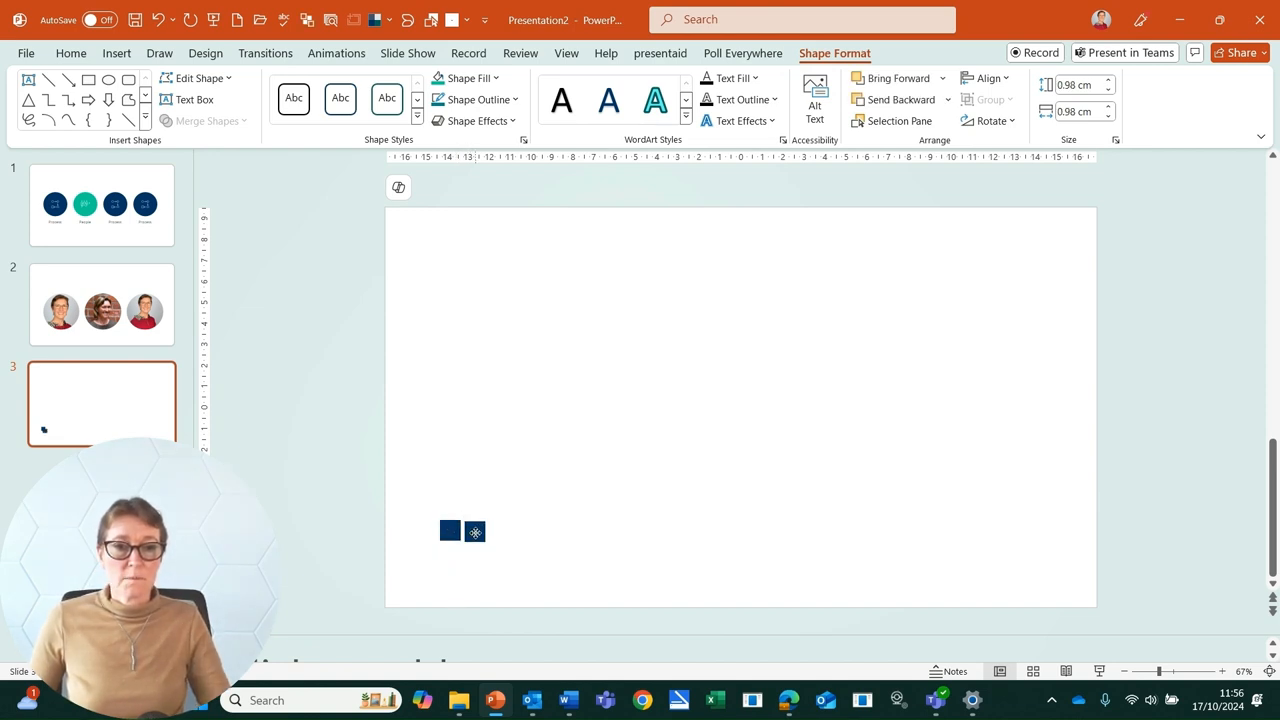
left_click(474, 532)
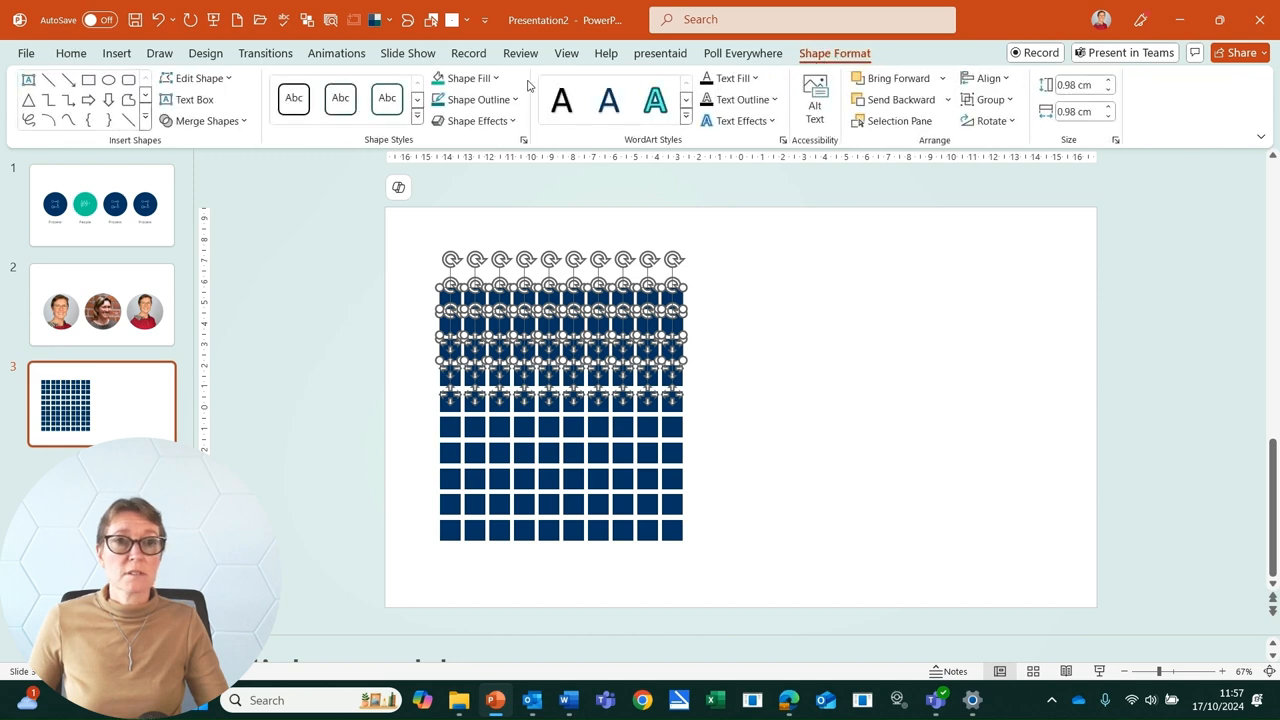
- Fill the top three rows and five squares of row four grey, leaving 65 navy
left_click(464, 78)
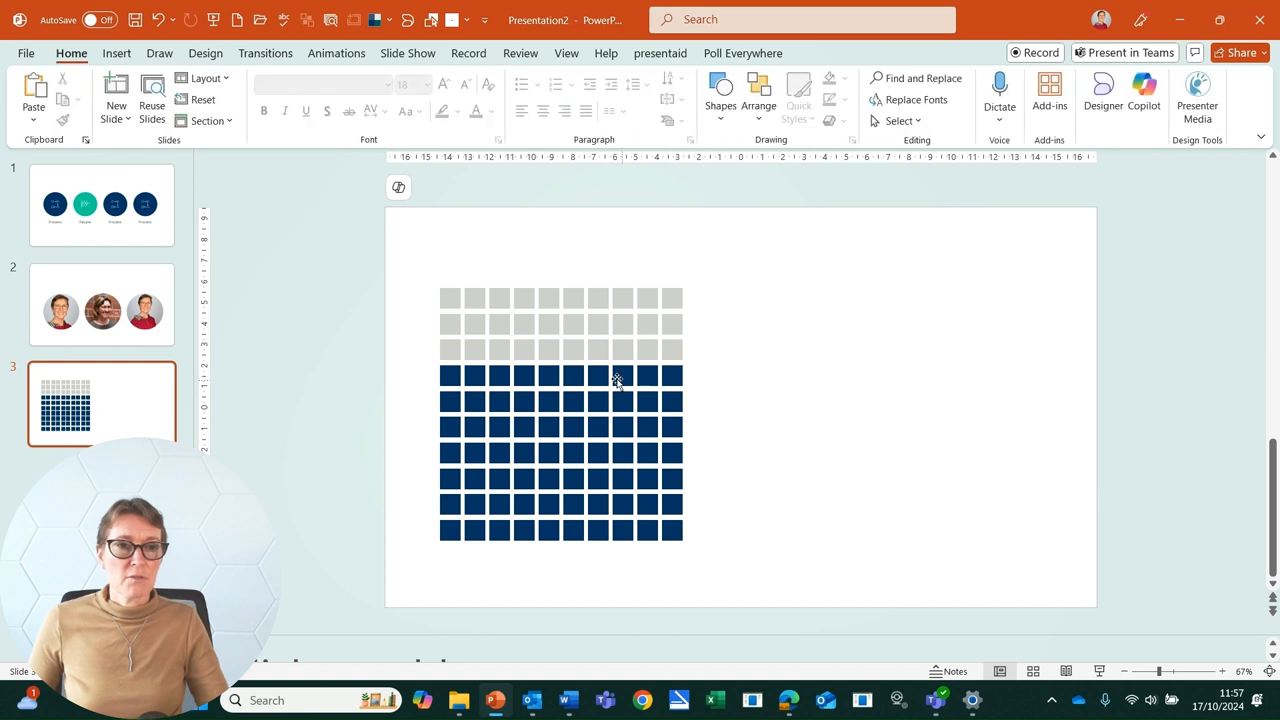
left_click(616, 380)
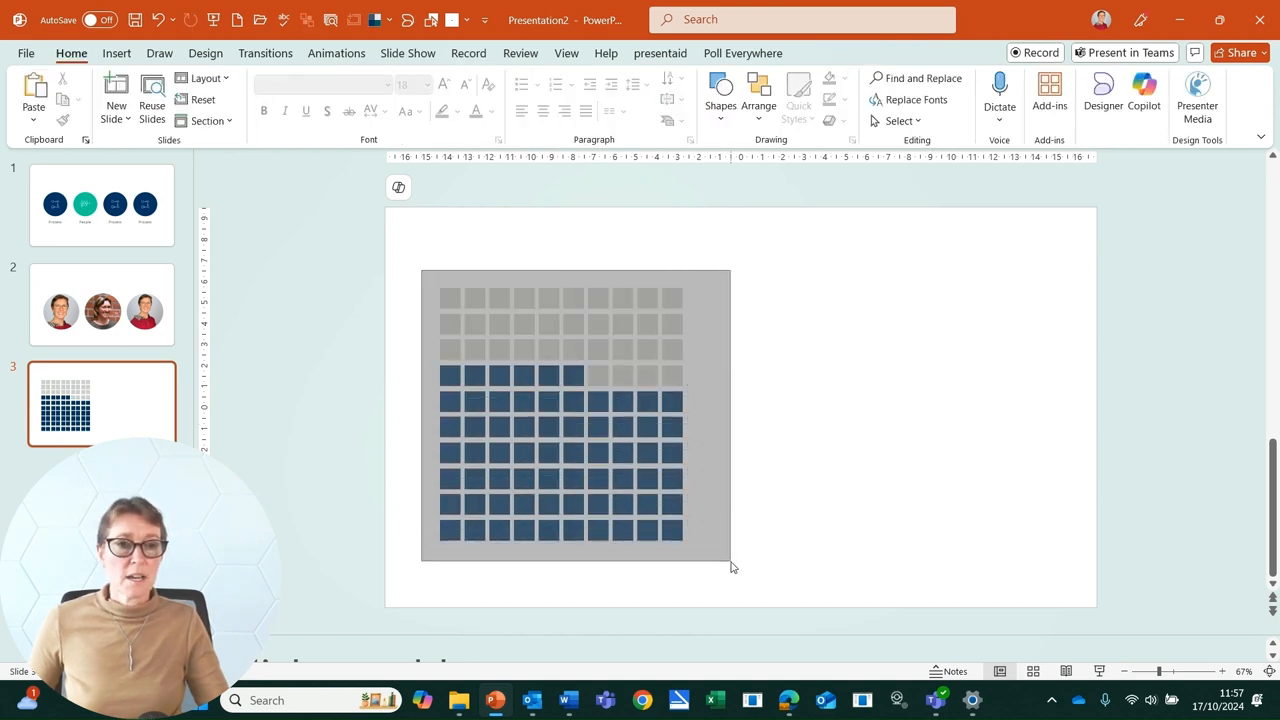
- Group all the squares into one waffle chart and duplicate it beside the original
left_click(758, 90)
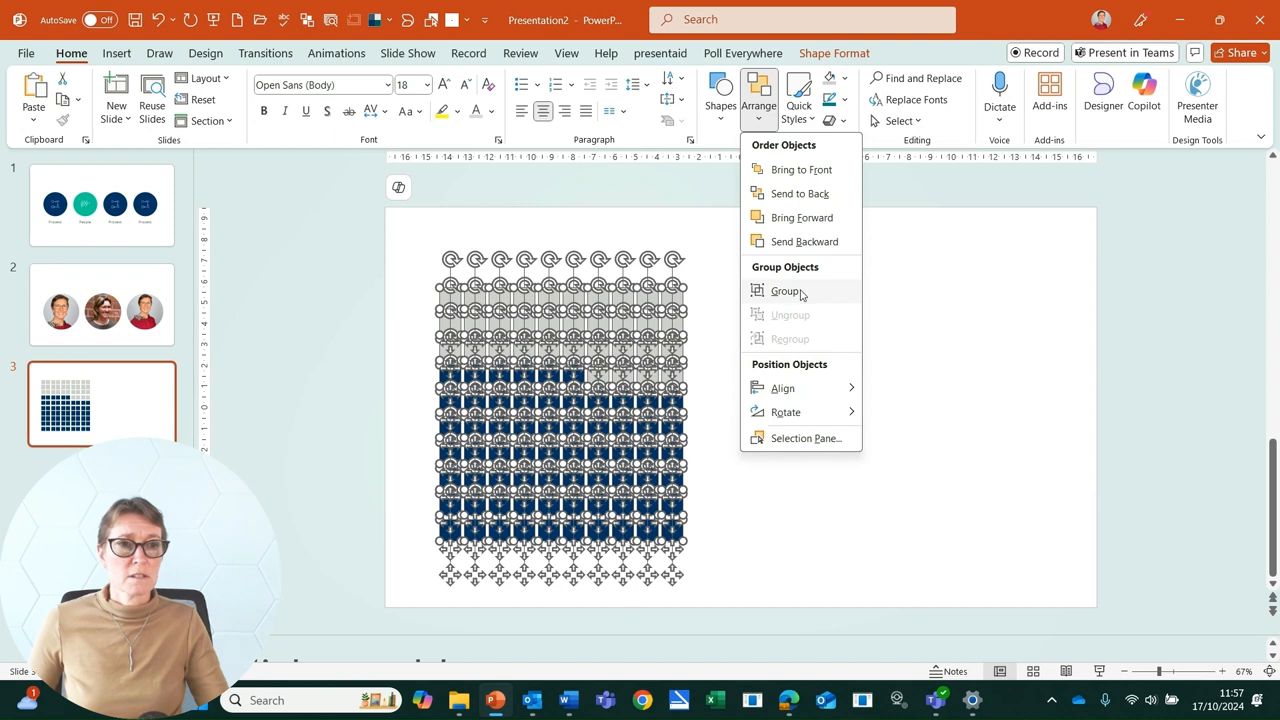
left_click(786, 292)
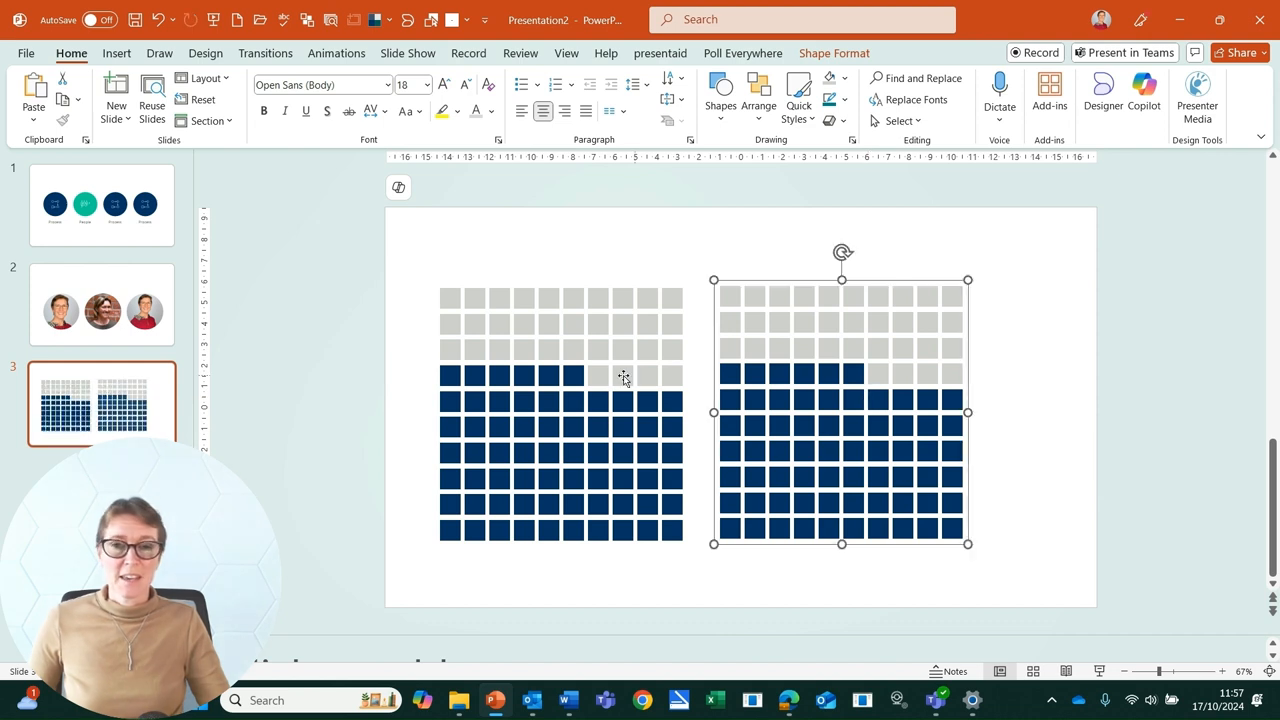
mouse_move(108, 380)
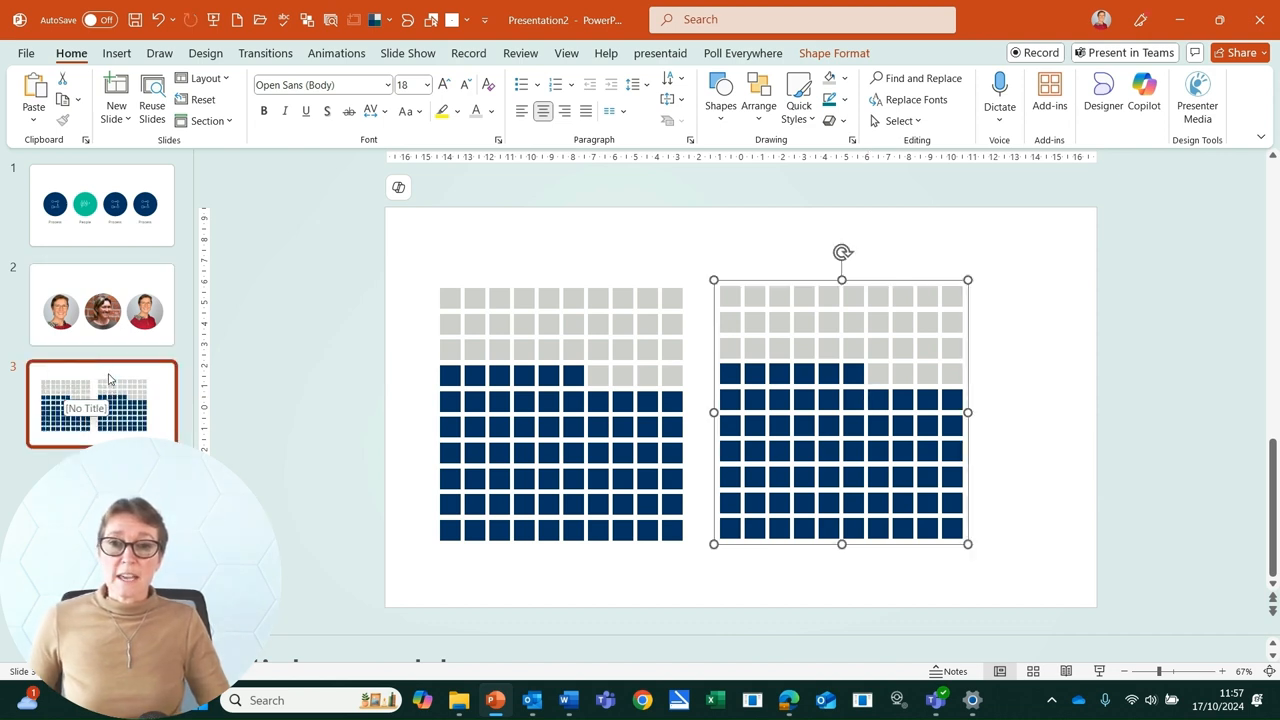